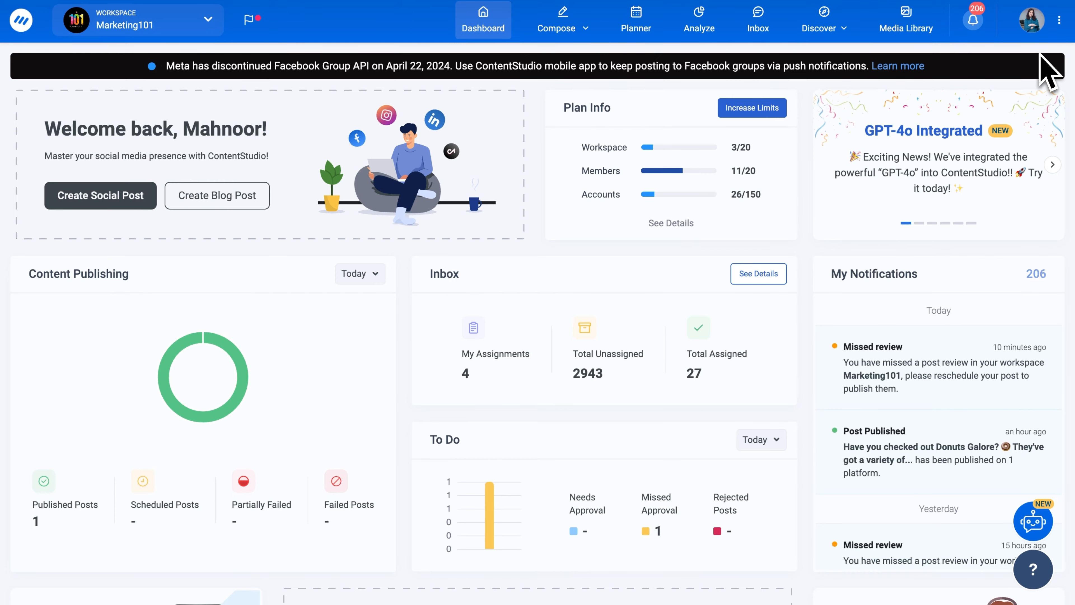
Step: Go to the workspace's Social Accounts settings from the profile menu
left_click(1031, 19)
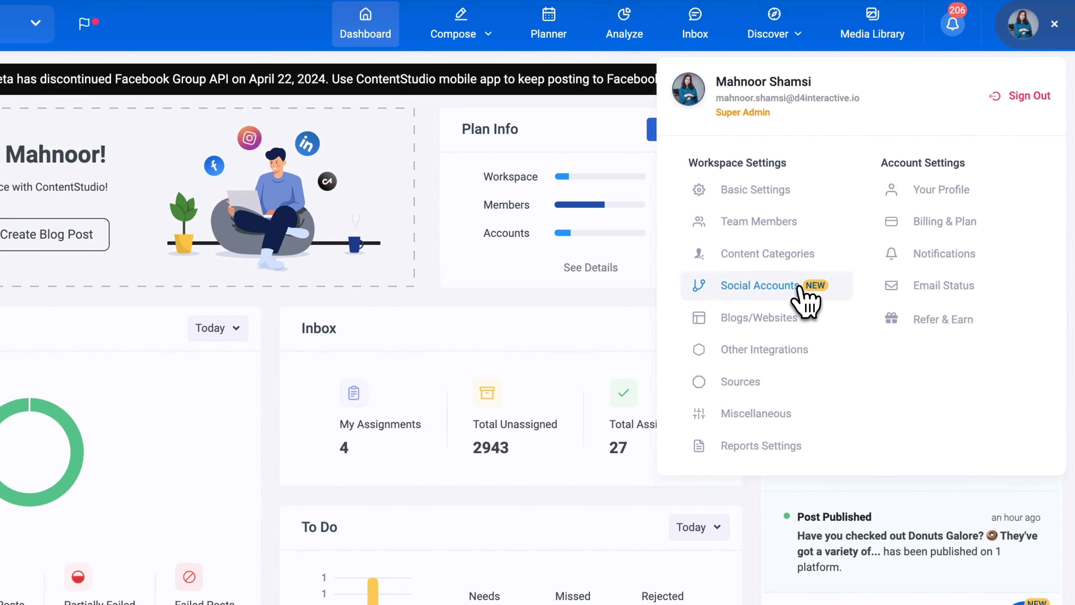
left_click(758, 285)
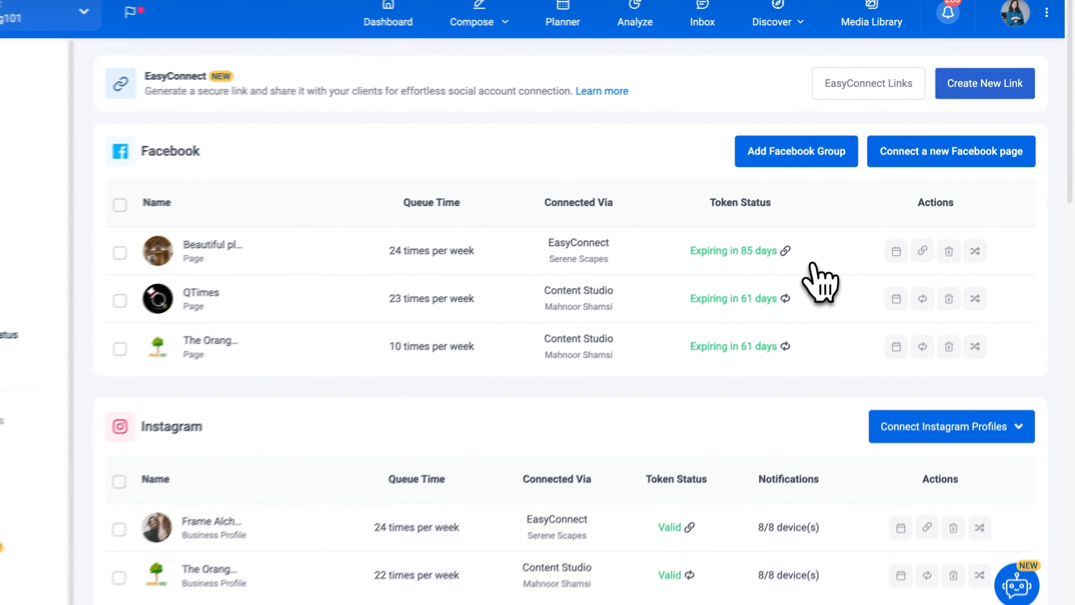
Step: Add a Facebook group 'The Orange Crew' with script-joinUs.png as its picture
left_click(795, 151)
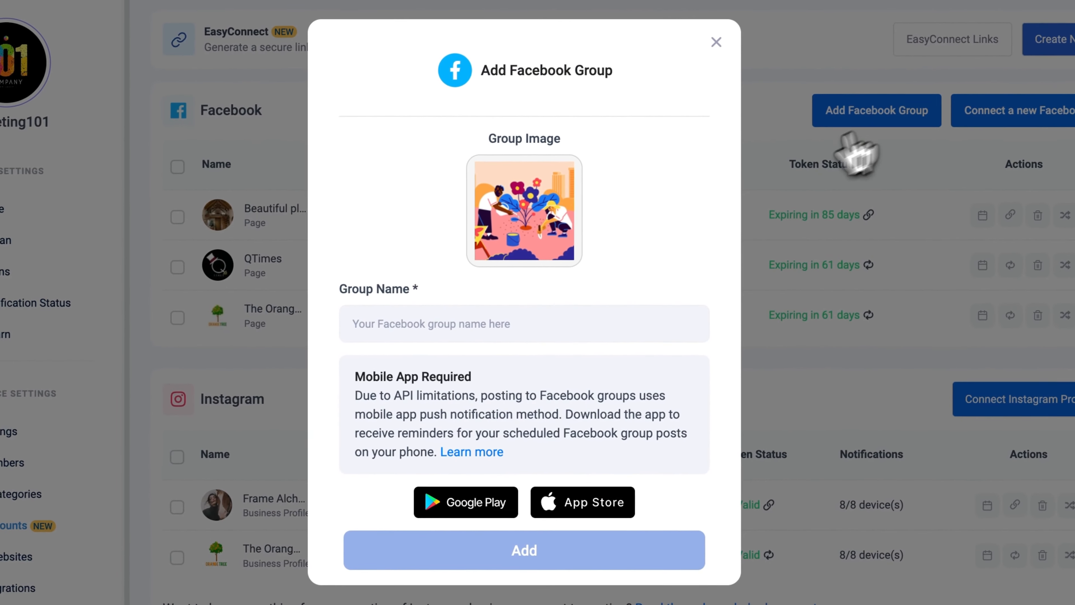
type("The Orange Crew")
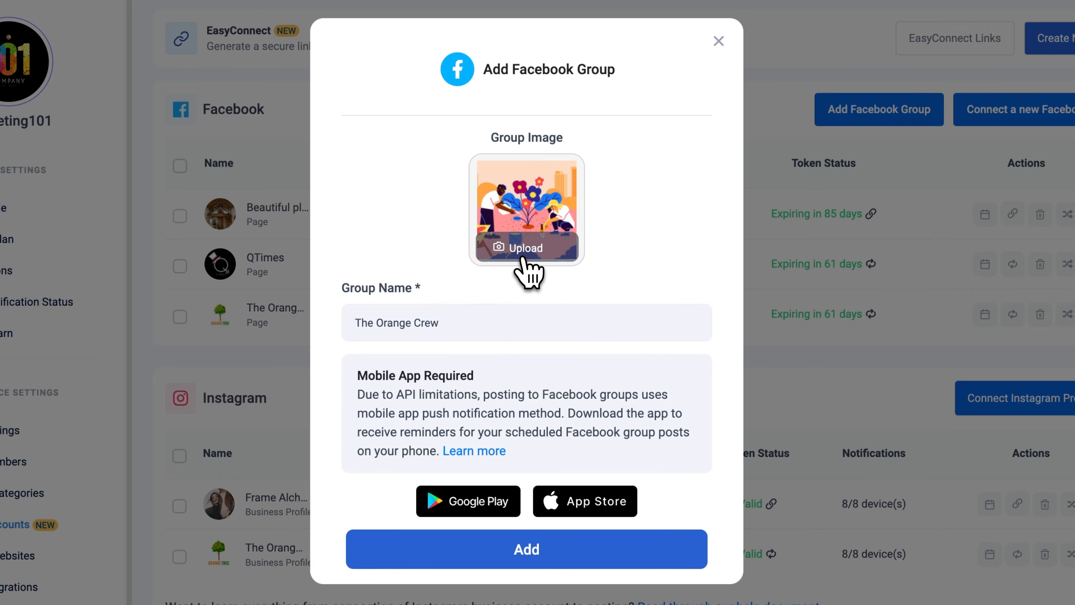
left_click(525, 247)
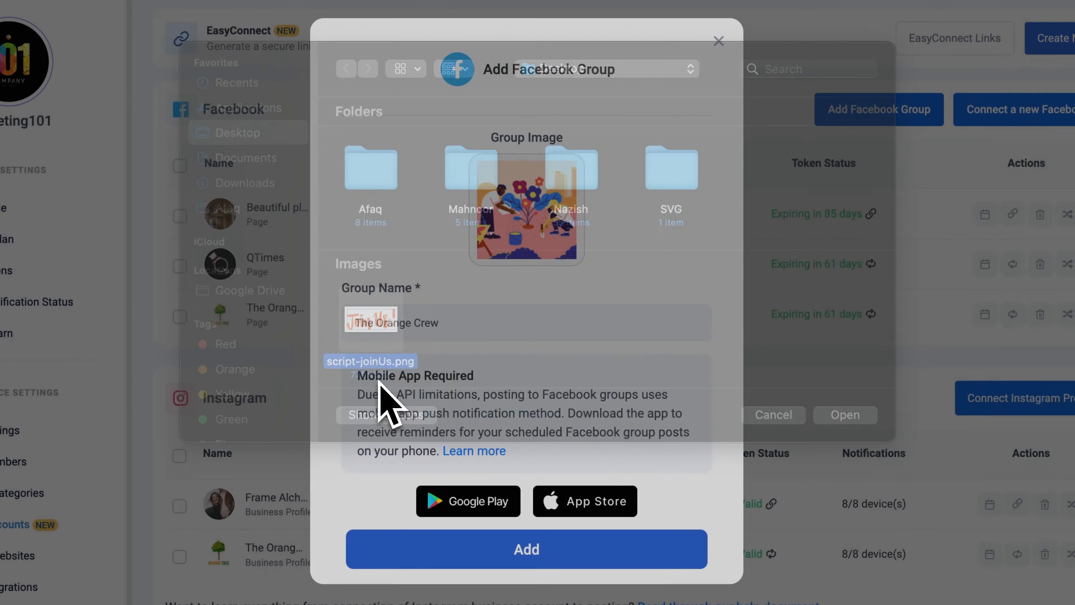
left_click(844, 415)
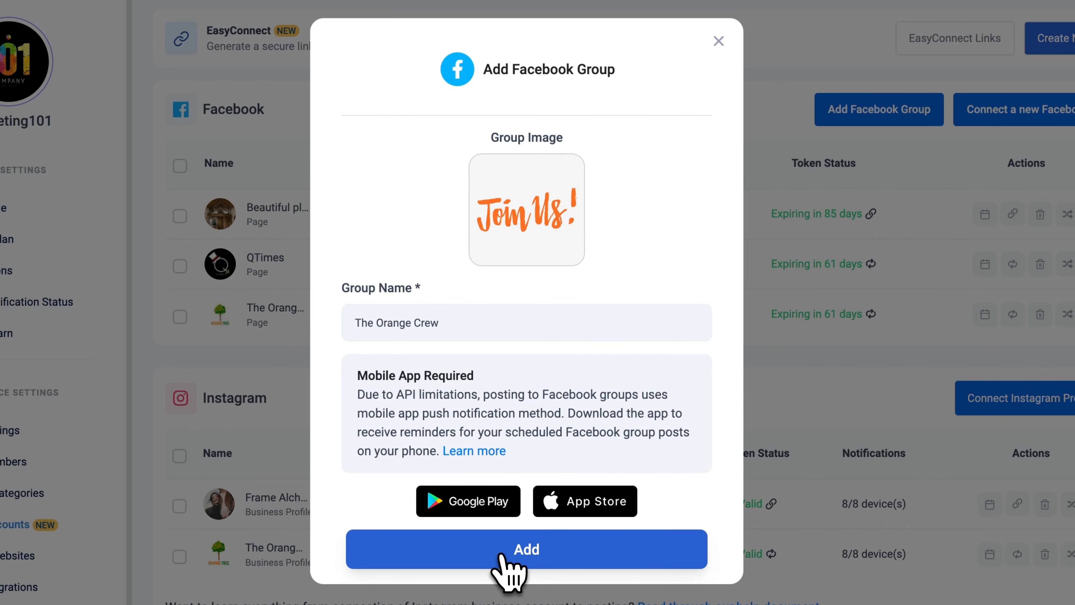
left_click(525, 549)
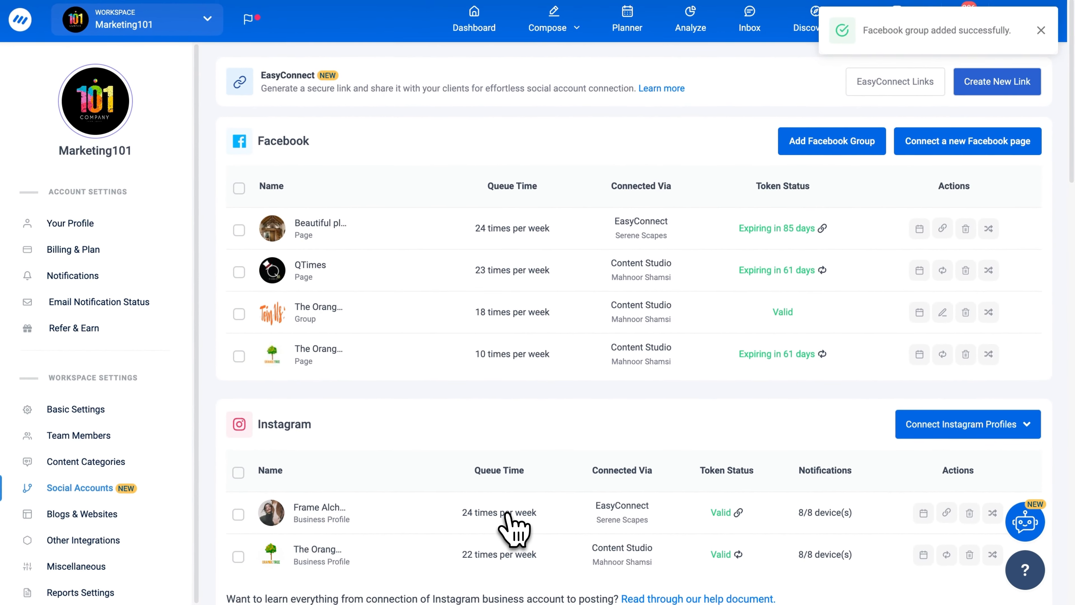
Step: Start a new social post targeting The Orange Crew group
left_click(547, 19)
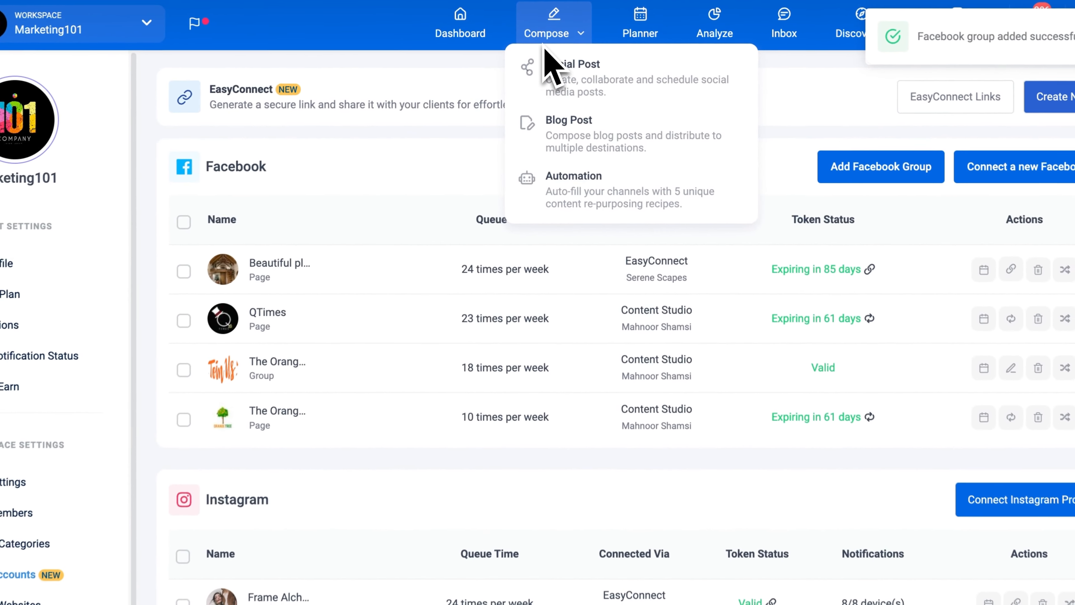
left_click(572, 79)
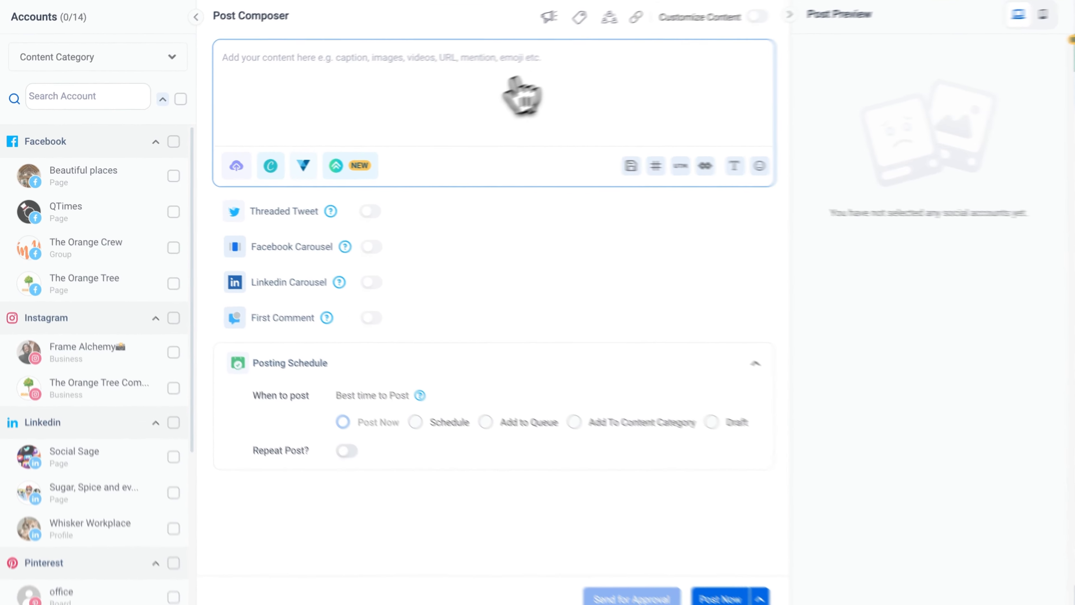
left_click(173, 247)
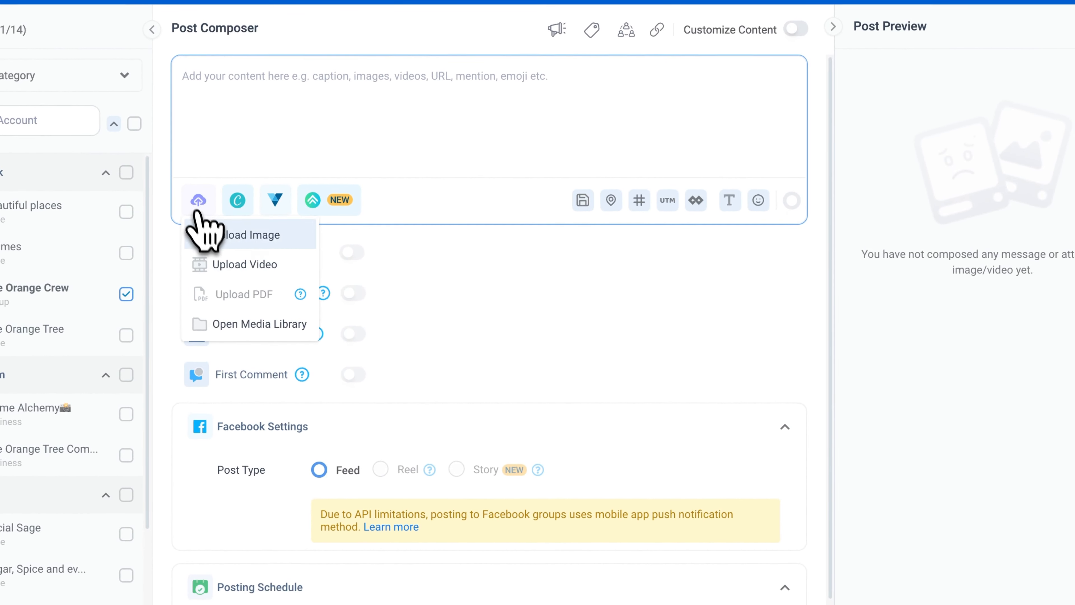
Step: Attach the donut photo from the media library to the post
left_click(259, 323)
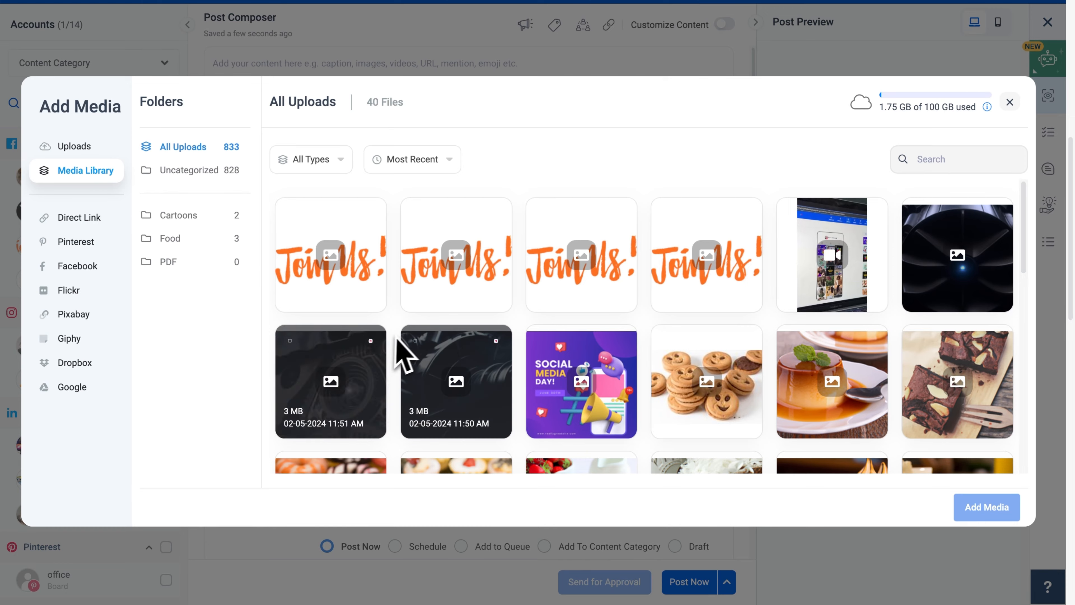
scroll("down", 3)
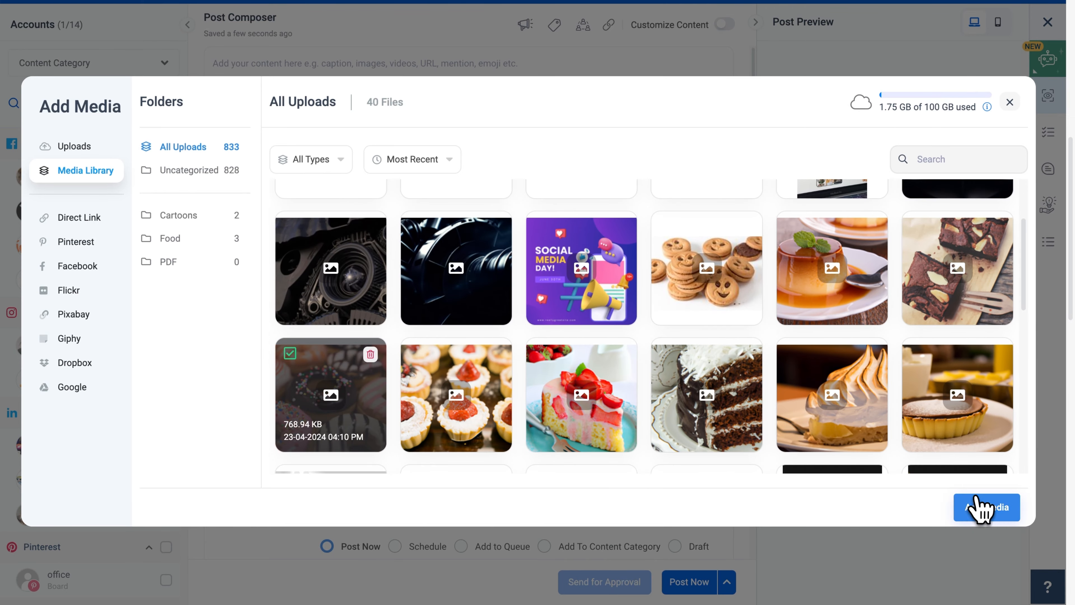
left_click(986, 507)
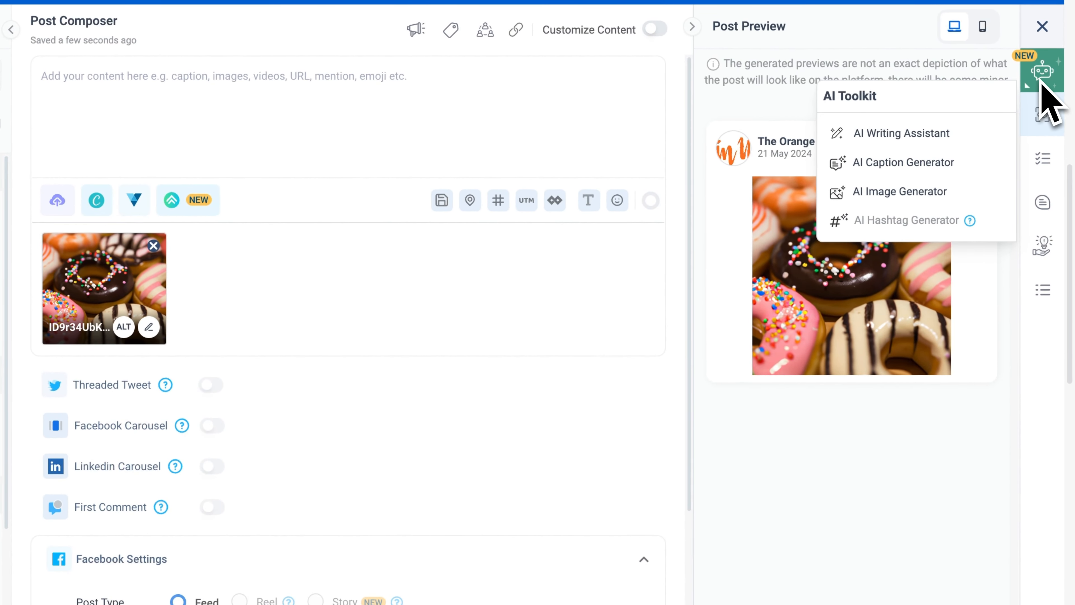
Step: Generate an AI Donuts Galore caption with hashtags and insert its shortened version
left_click(902, 134)
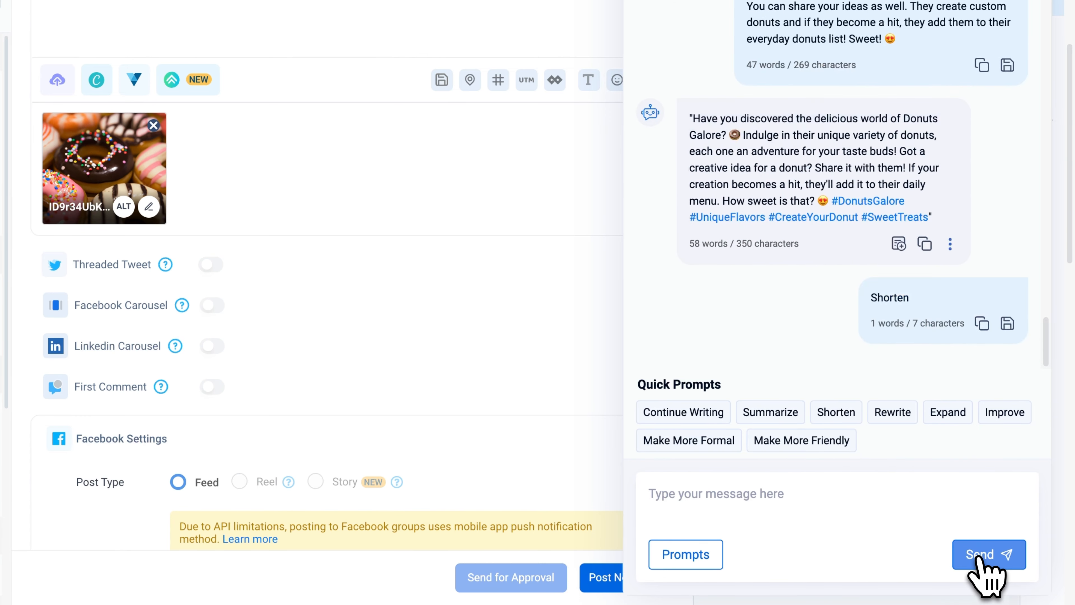
left_click(988, 554)
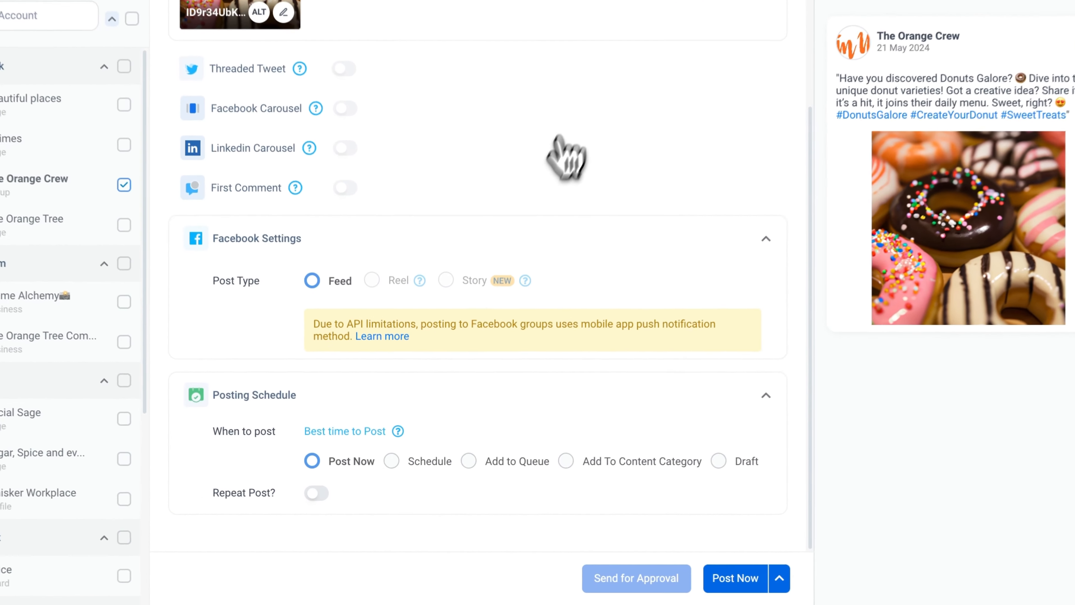
Step: Schedule the post to publish later on May 22, 2024, 7:40 PM
left_click(391, 461)
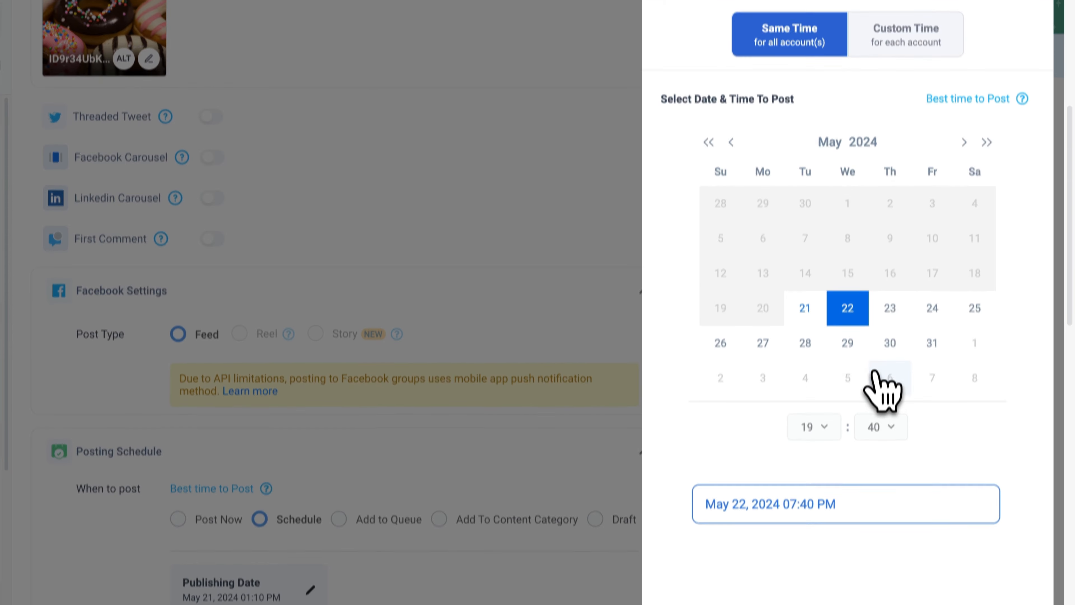
left_click(846, 503)
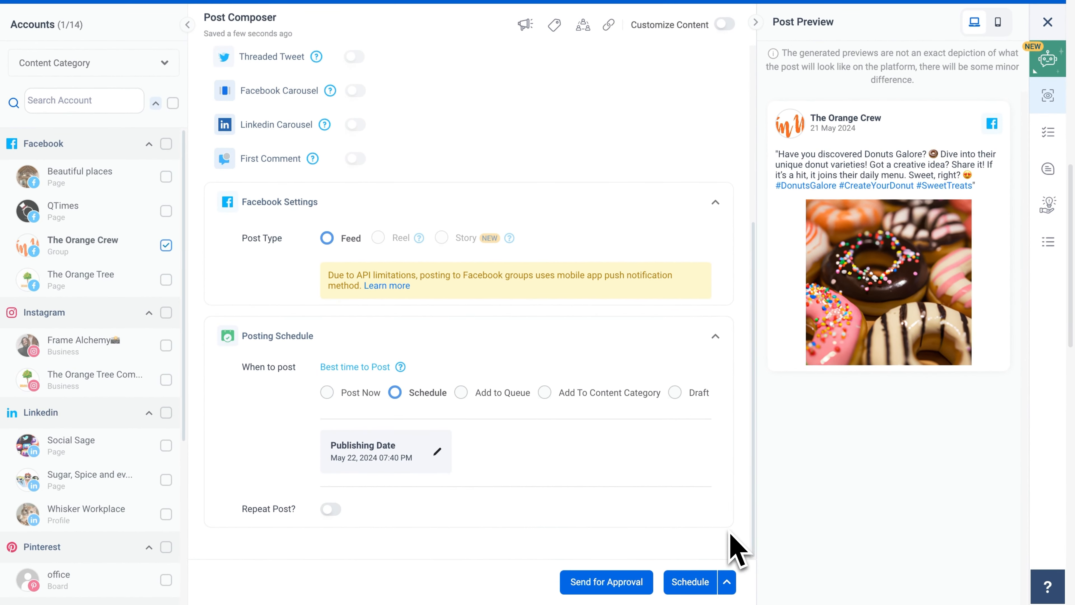
left_click(690, 582)
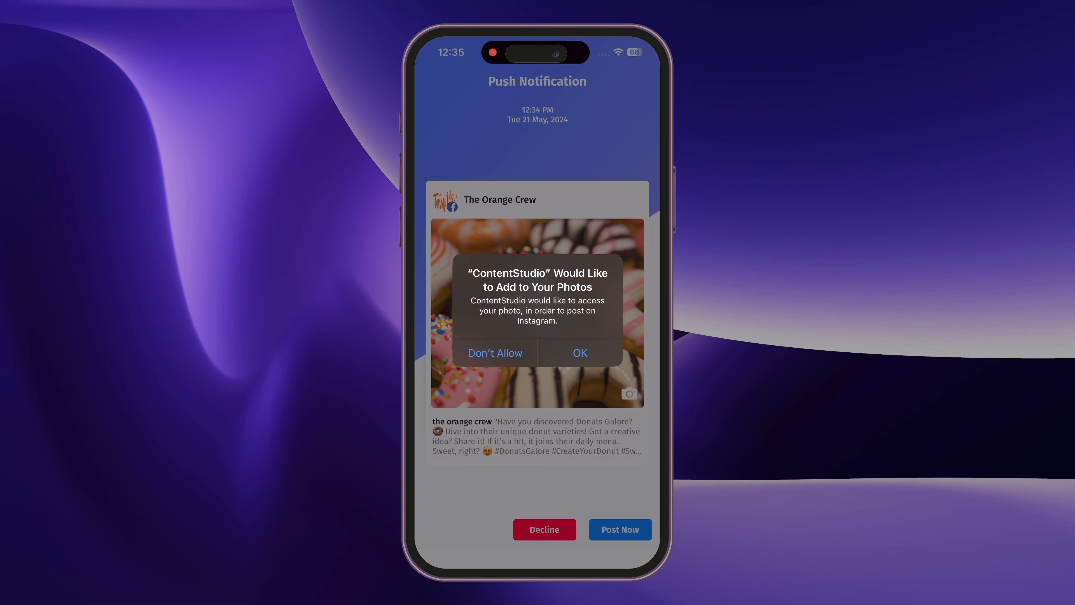
Step: From the iPhone push notification, allow Photos access and hand the post to Facebook
left_click(579, 353)
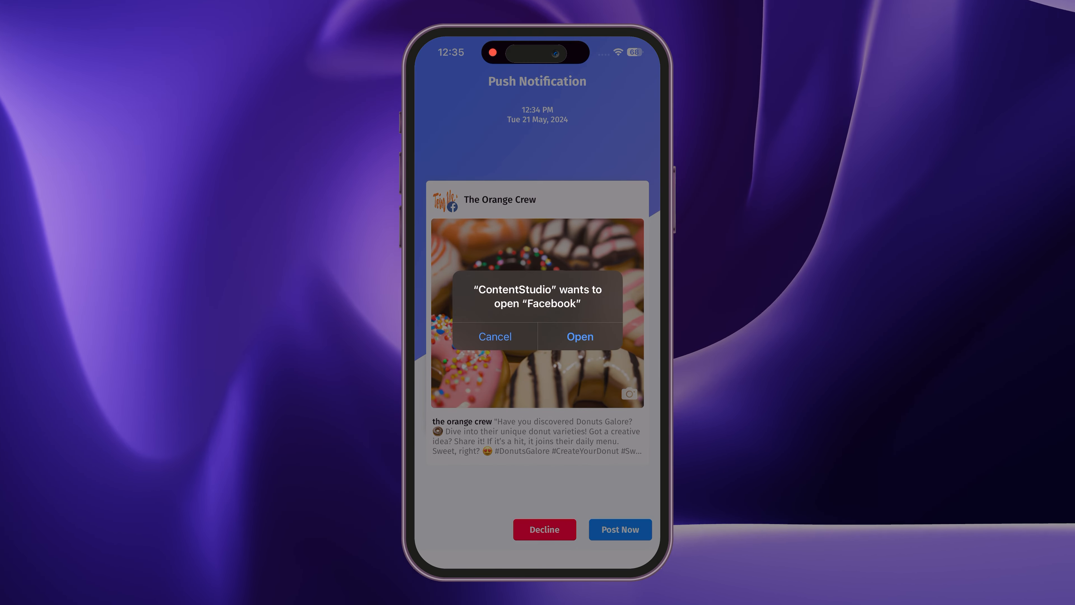
left_click(578, 336)
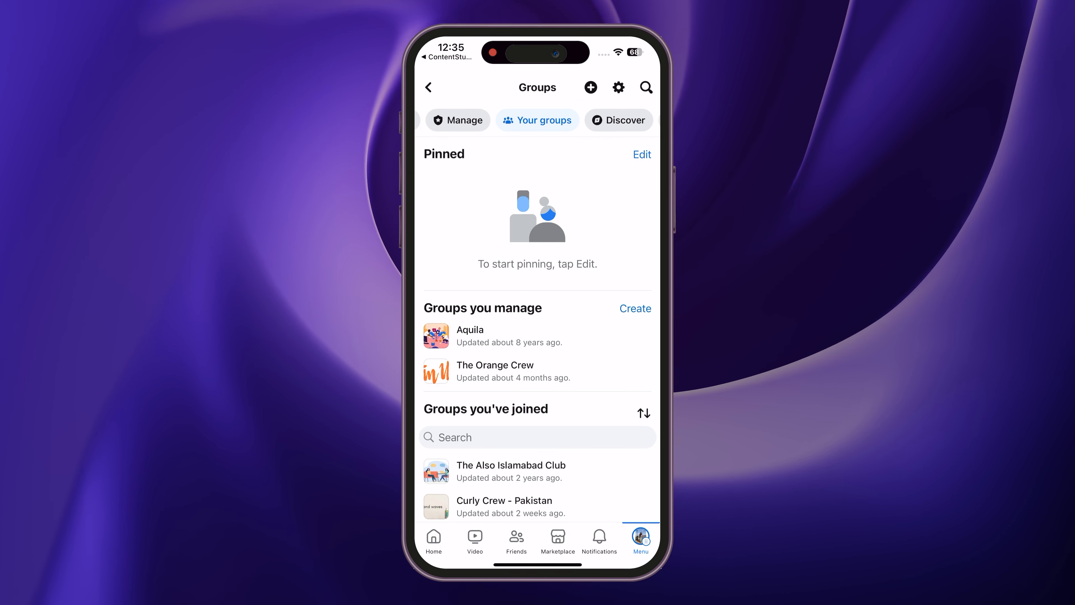
Step: Post the Donuts Galore caption and donut photo in The Orange Crew group on iOS
left_click(495, 365)
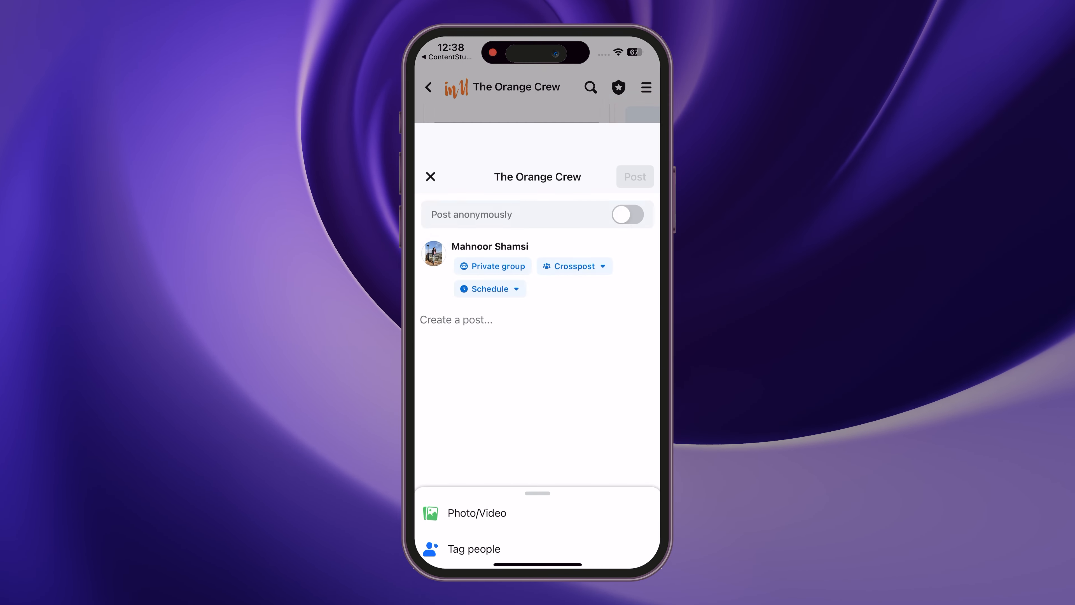
type("\"Have you discovered Donuts Galore? 🍩 Dive into their unique donut varieties! Got a creative idea? Share it! If it's a hit, it joins their daily menu. Sweet, right? 😍 #DonutsGalore #CreateYourDonut #SweetTreats")
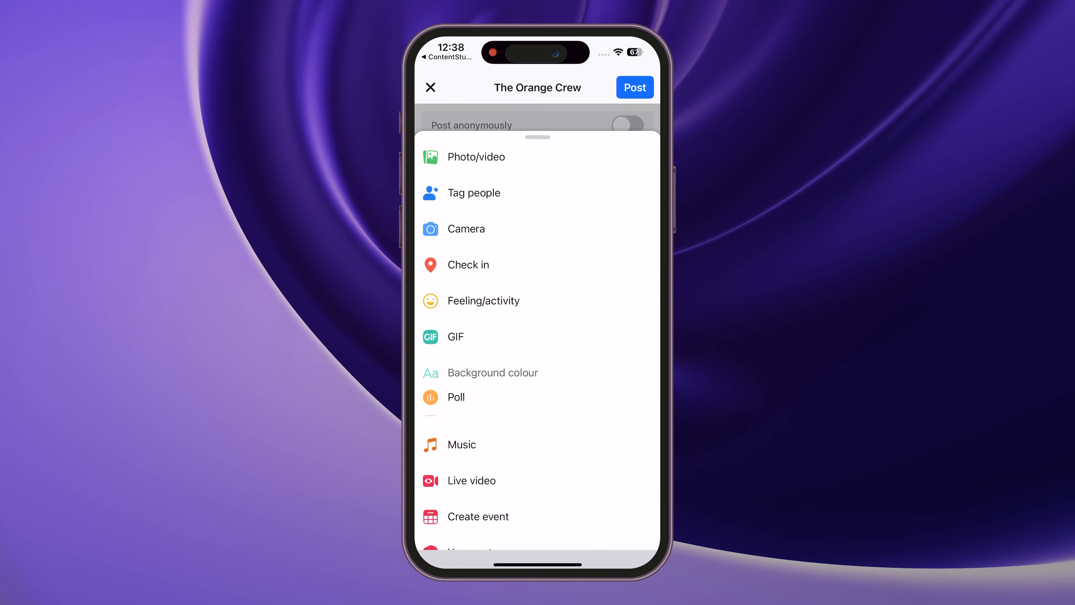
left_click(477, 156)
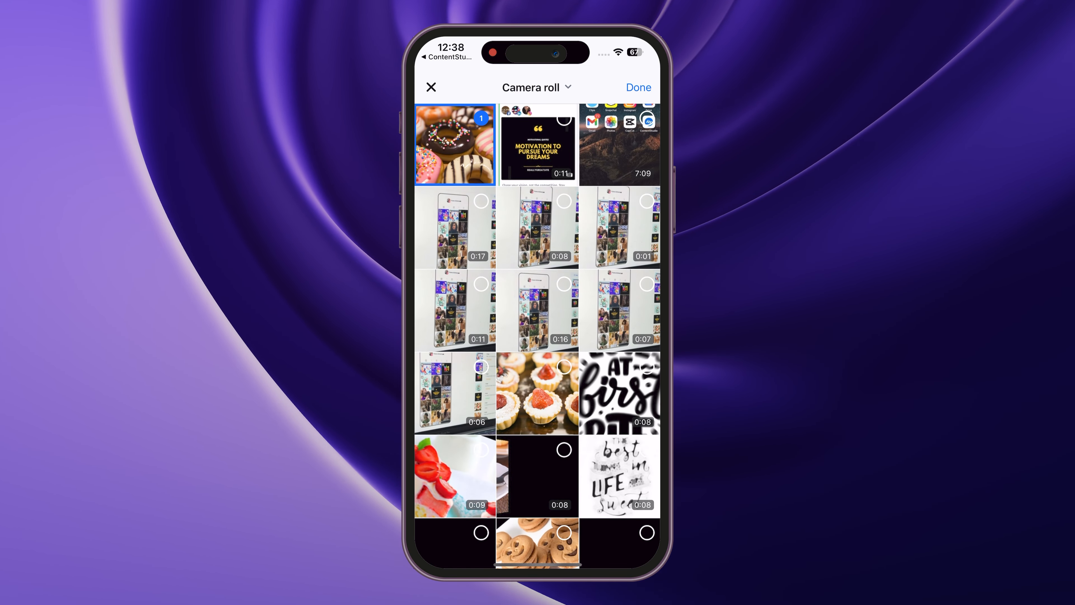
left_click(638, 88)
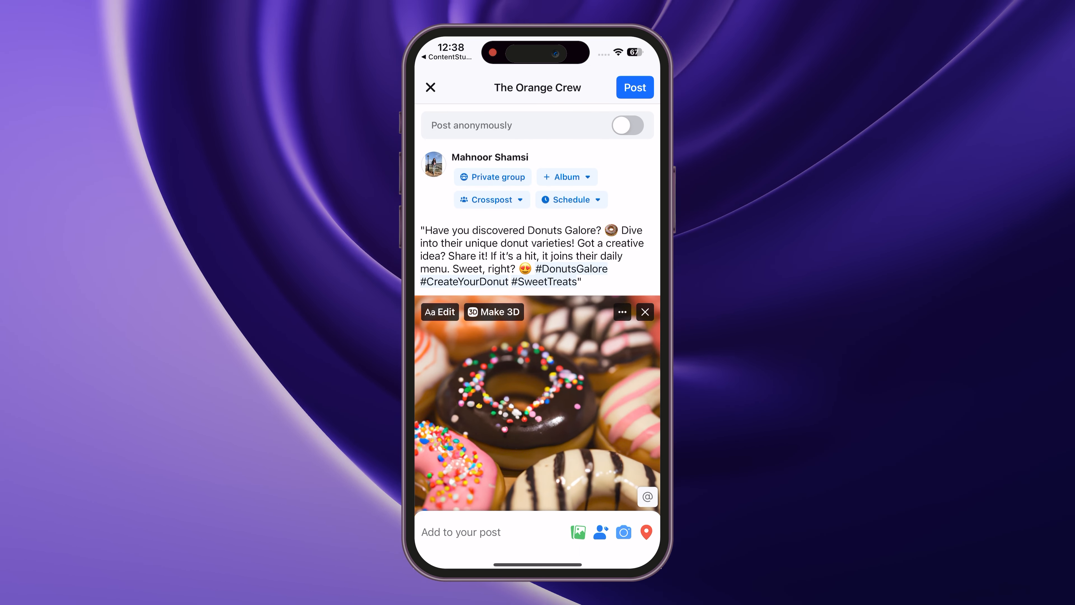
left_click(633, 87)
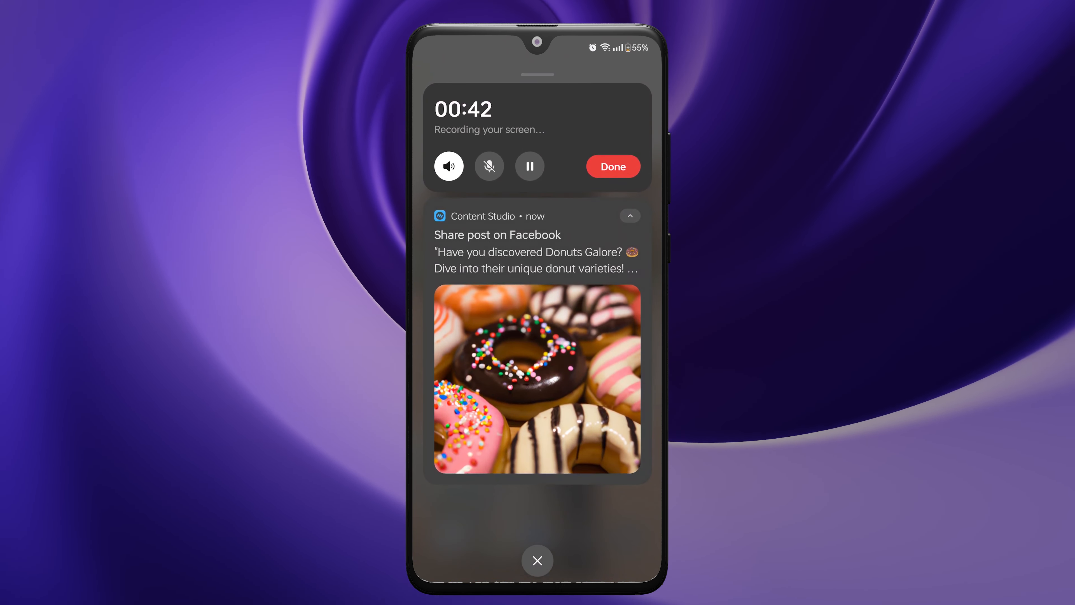
Step: From the Android share notification, send the post to Facebook and choose Your groups
left_click(537, 244)
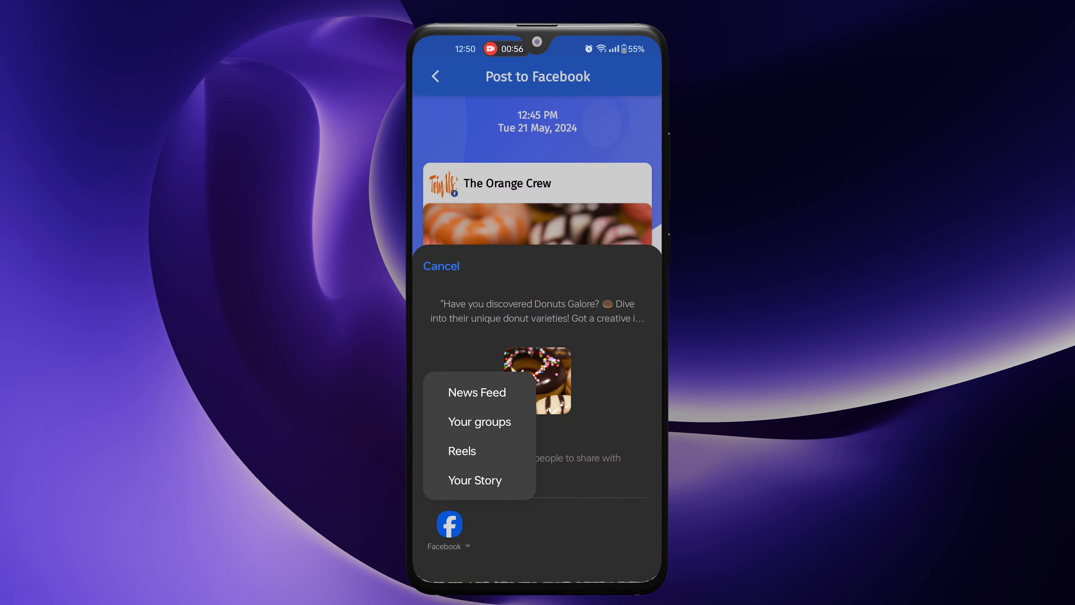
left_click(480, 421)
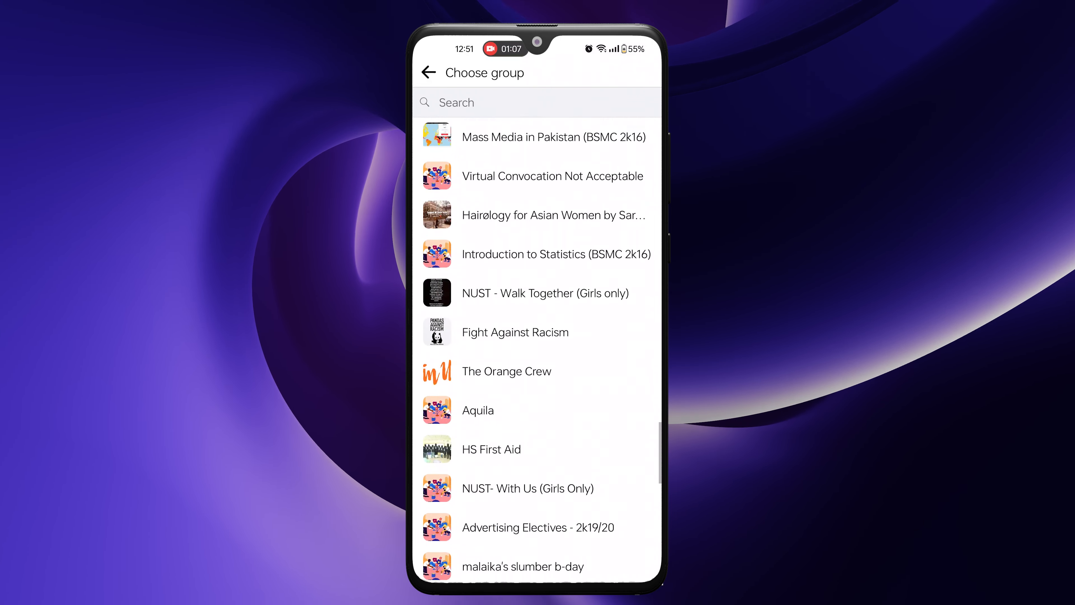
Step: Publish the pasted donut caption and photo in The Orange Crew group and view it
left_click(506, 371)
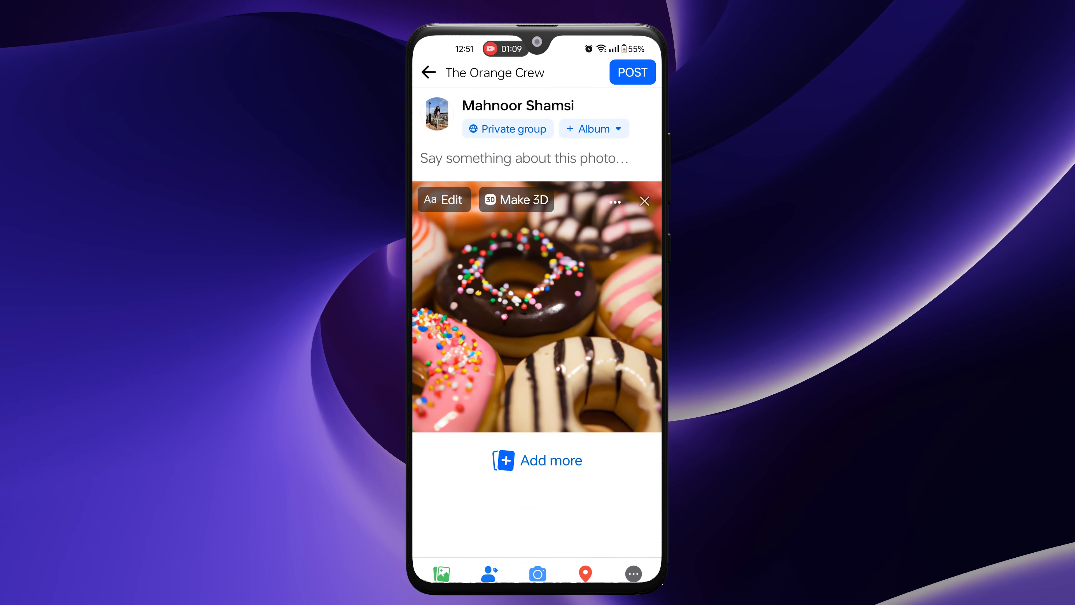
left_click(523, 158)
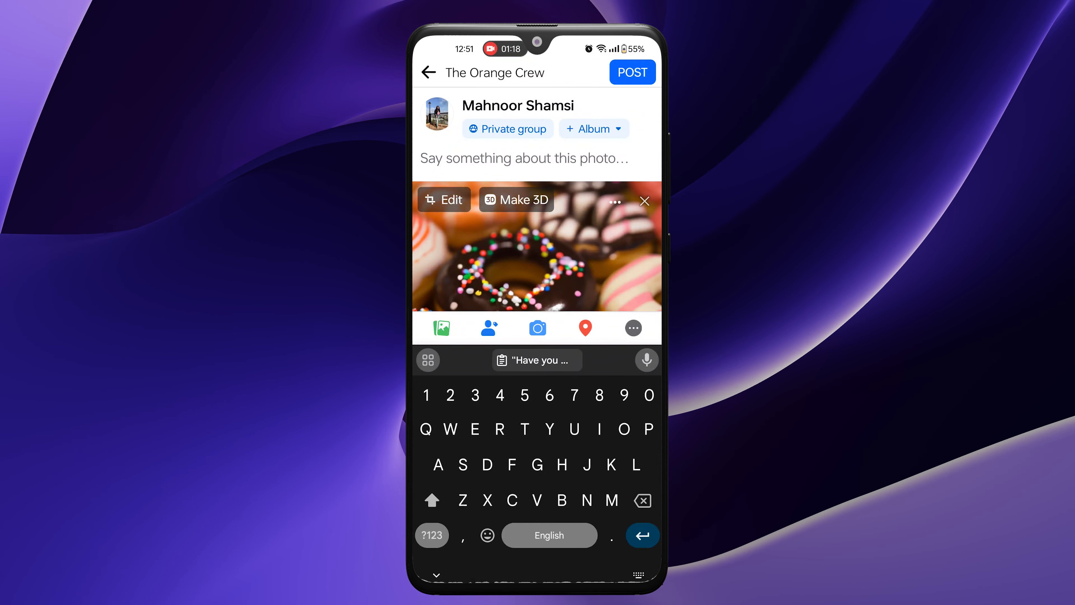
left_click(535, 360)
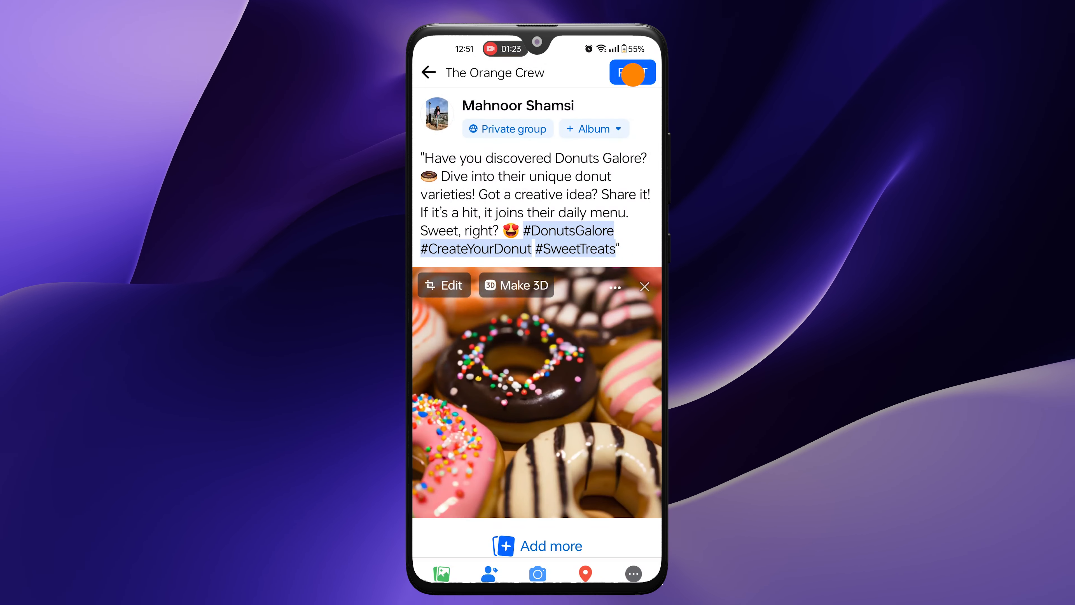
left_click(631, 71)
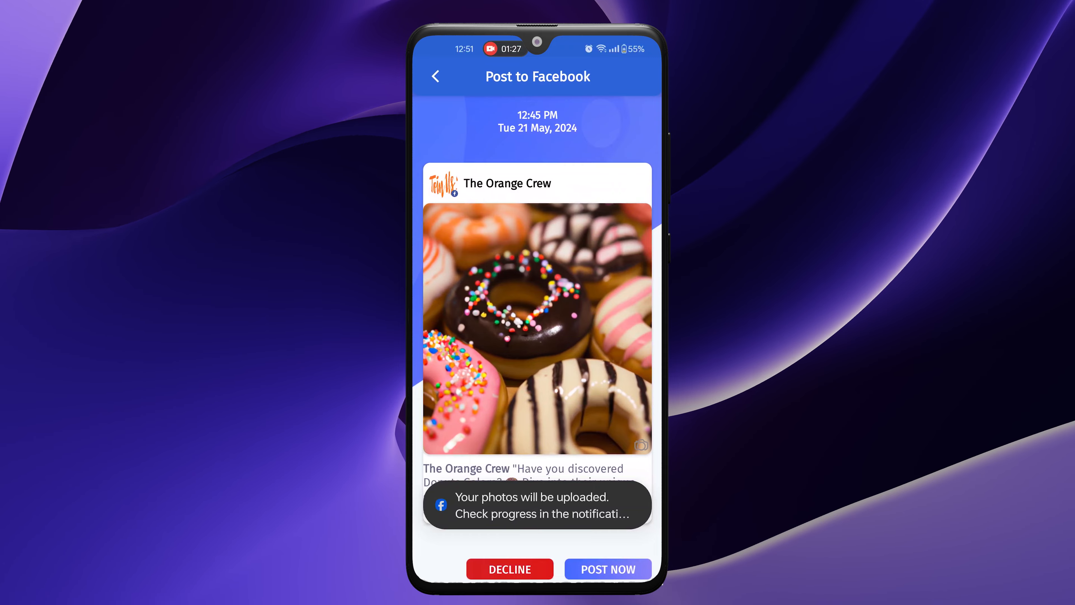
left_click(608, 568)
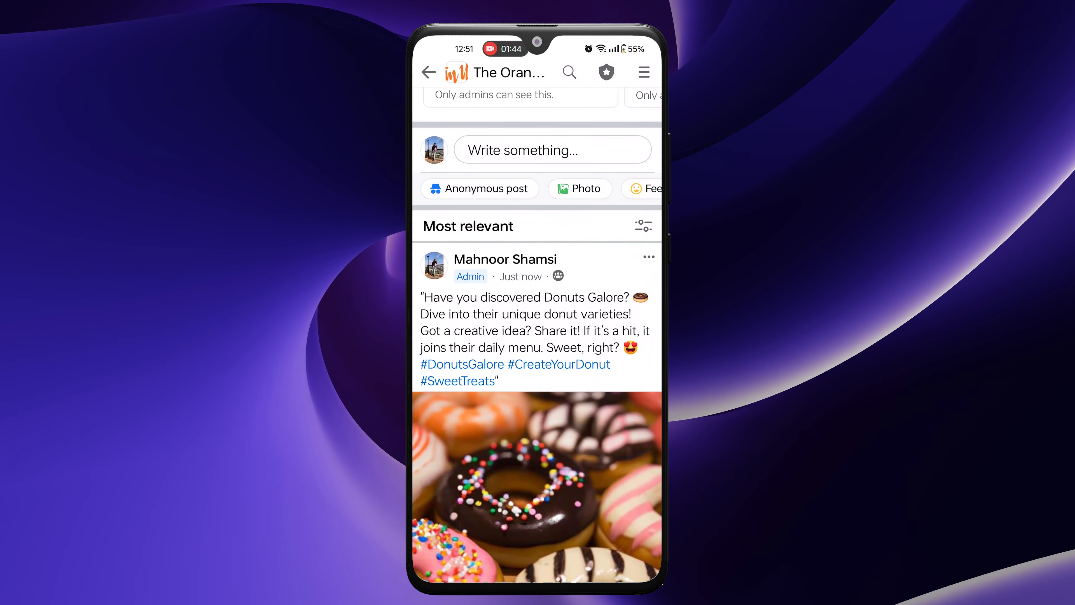